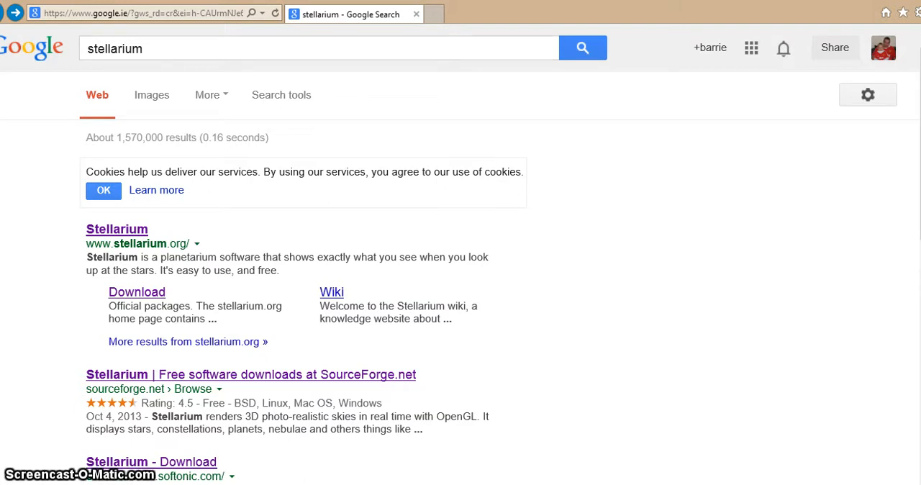
{"action": "mouse_move", "coordinate": [124, 108]}
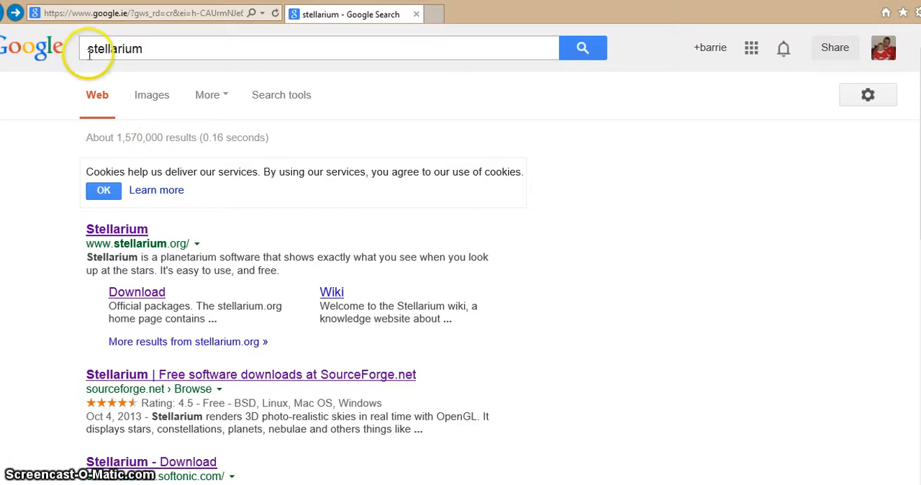
{"action": "mouse_move", "coordinate": [385, 107]}
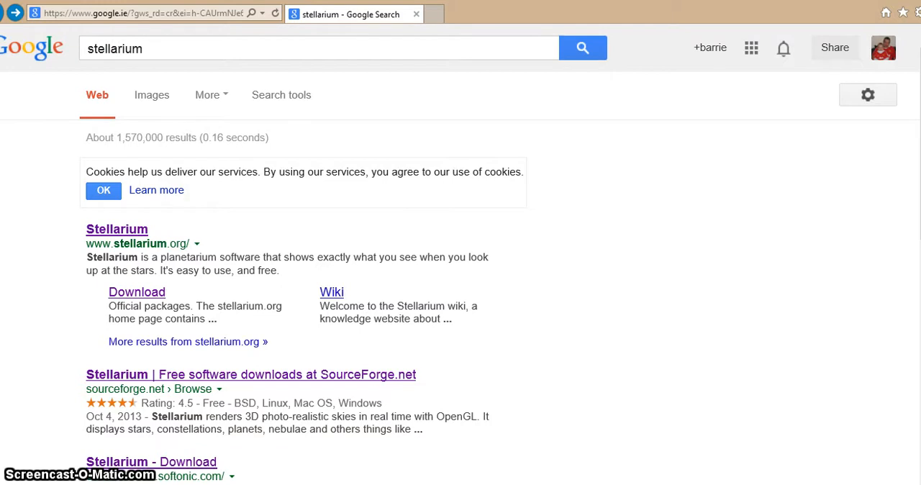
- Scroll the results and open the 'Stellarium - Download' Softonic page
{"action": "scroll", "scroll_direction": "down", "scroll_amount": 3}
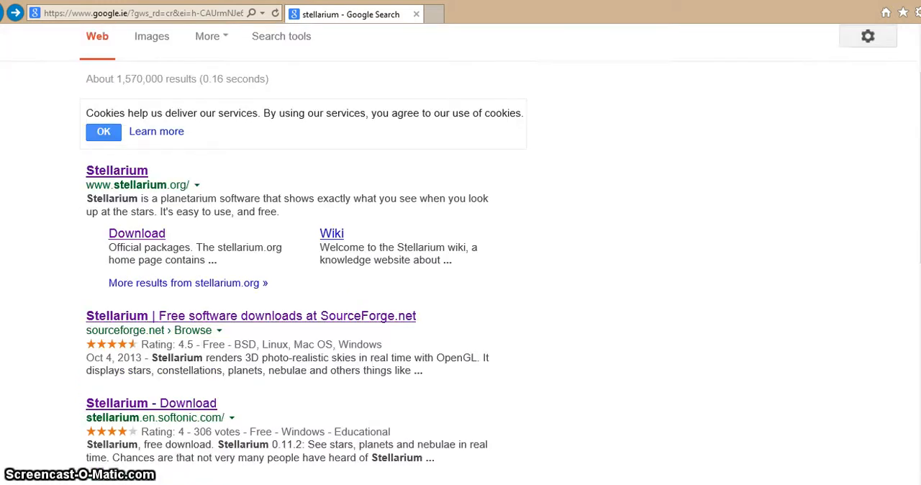
{"action": "scroll", "scroll_direction": "down", "scroll_amount": 3}
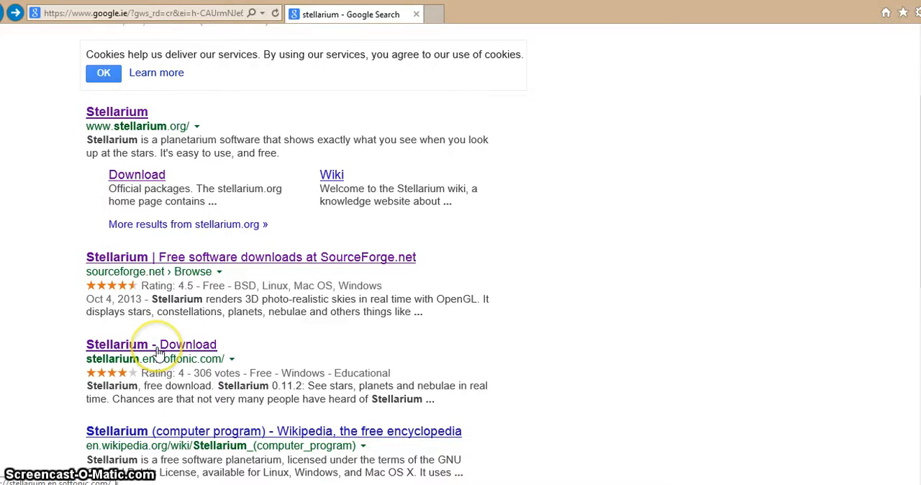
{"action": "left_click", "coordinate": [150, 344]}
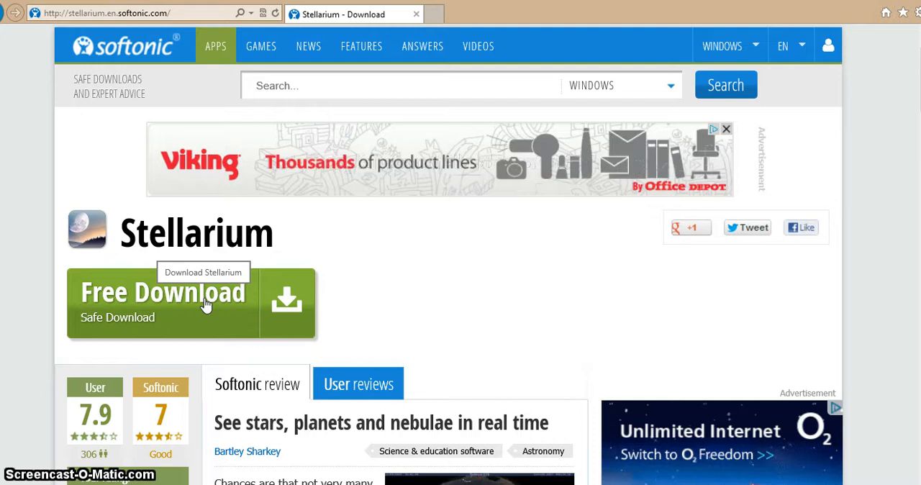
{"action": "mouse_move", "coordinate": [518, 245]}
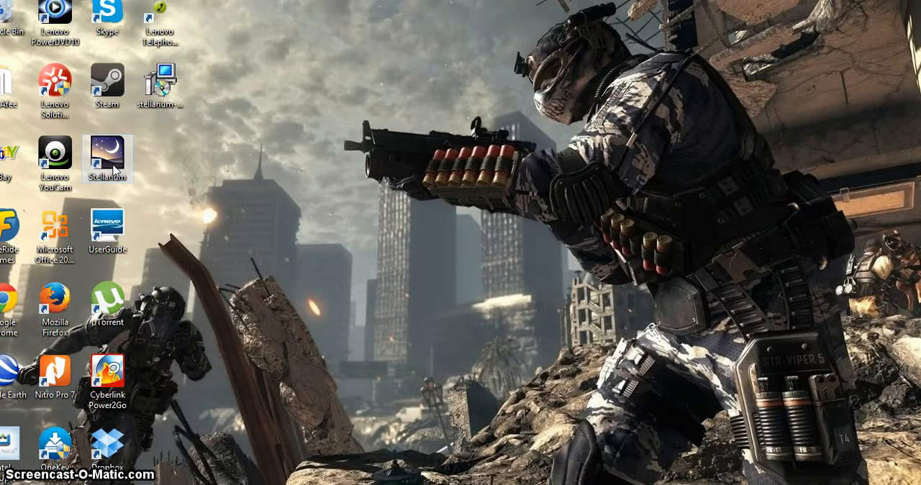
{"action": "mouse_move", "coordinate": [115, 165]}
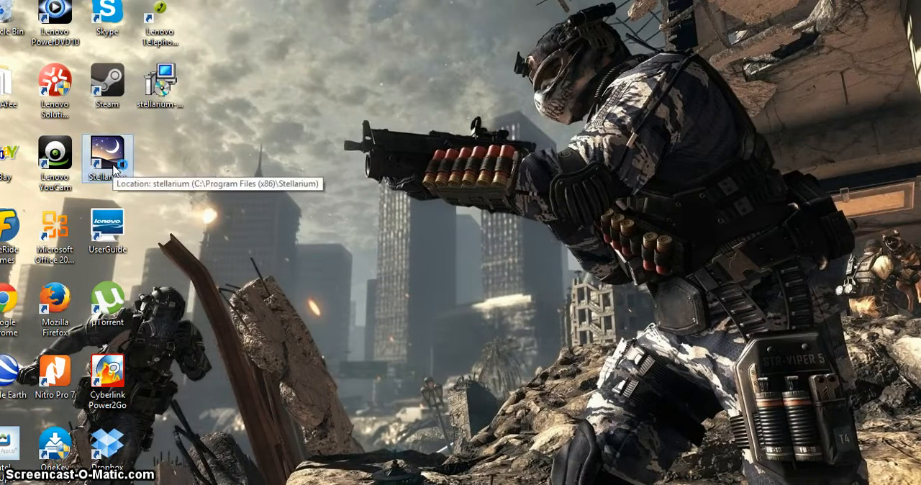
- Launch Stellarium from its desktop icon
{"action": "double_click", "coordinate": [107, 156]}
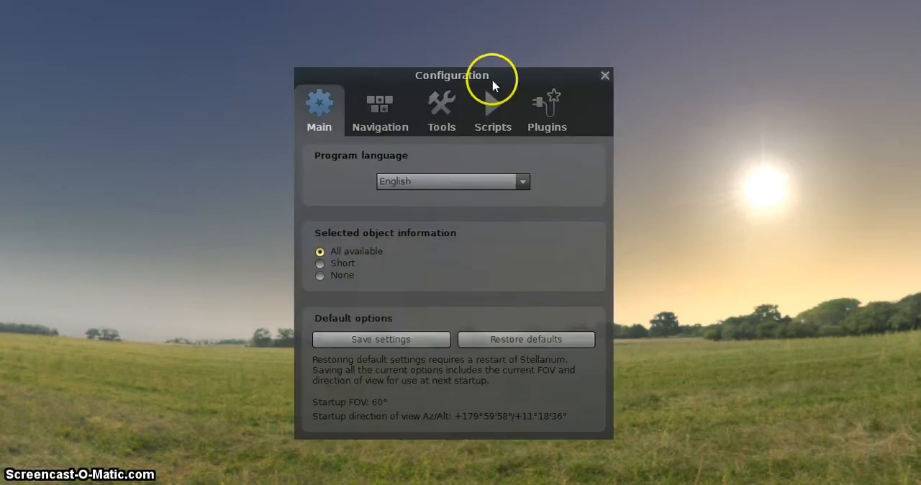
{"action": "mouse_move", "coordinate": [396, 93]}
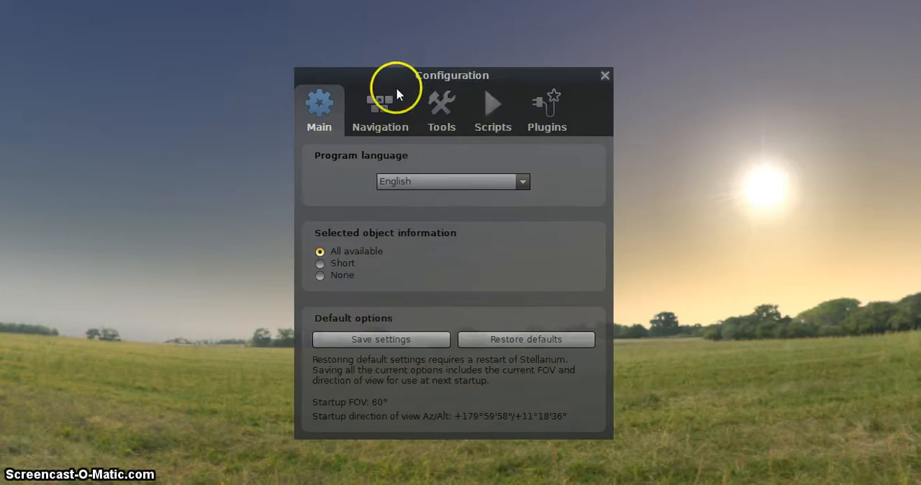
{"action": "mouse_move", "coordinate": [547, 118]}
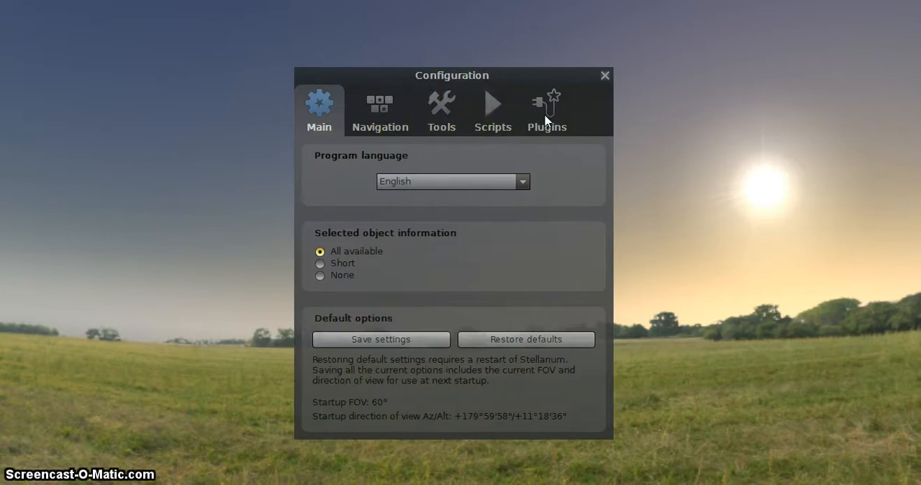
- Show the Plugins list and select Solar System Editor to display its details
{"action": "left_click", "coordinate": [547, 113]}
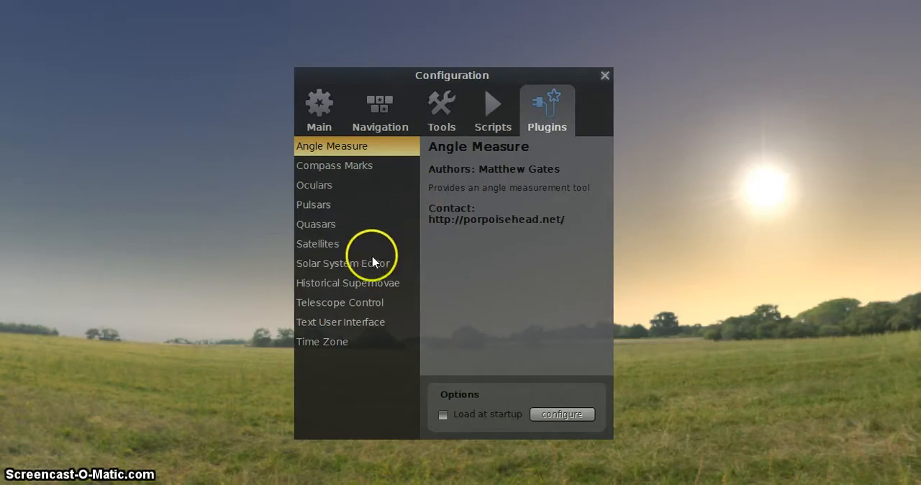
{"action": "mouse_move", "coordinate": [348, 269]}
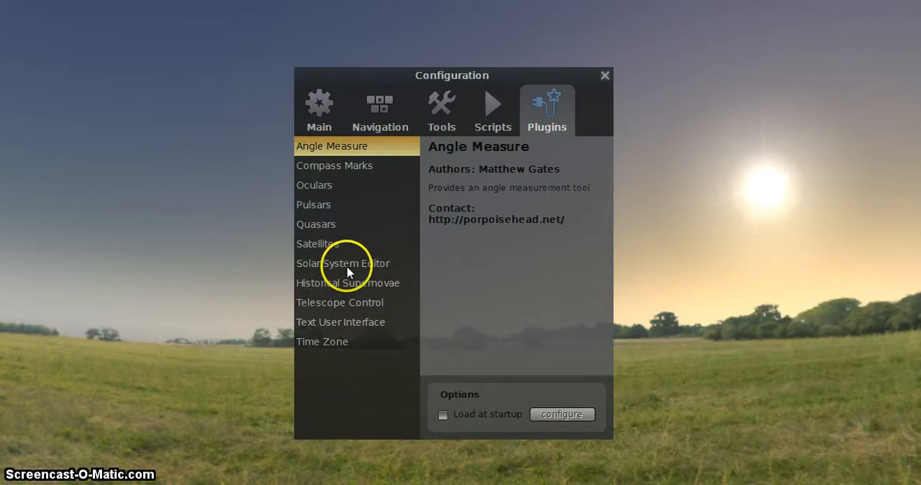
{"action": "left_click", "coordinate": [343, 262]}
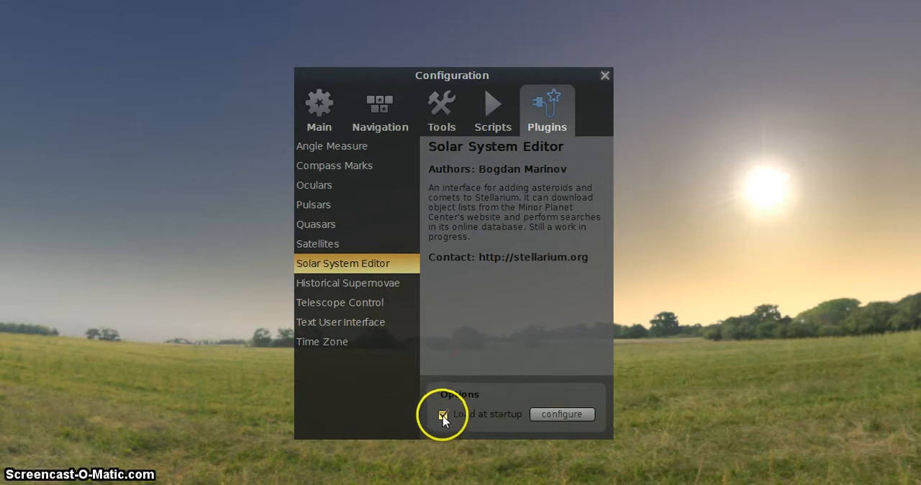
{"action": "mouse_move", "coordinate": [512, 419]}
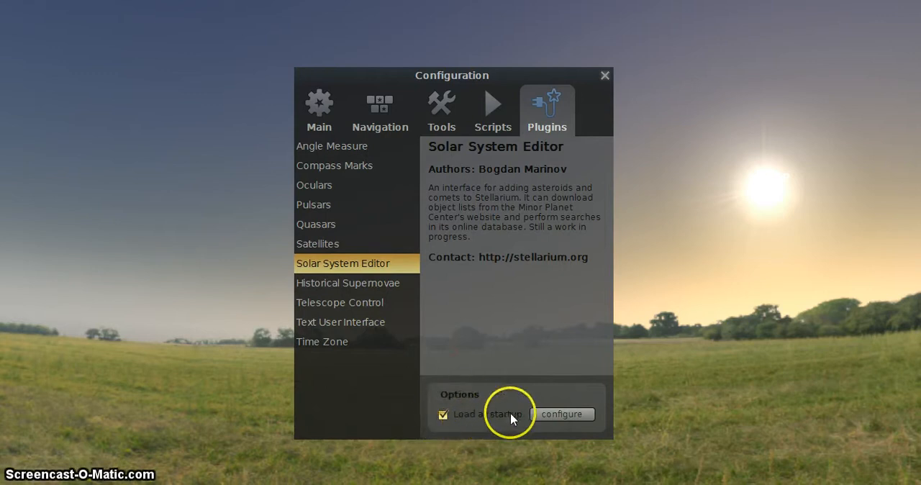
- Enter the Solar System Editor settings and show the Solar System objects list
{"action": "left_click", "coordinate": [561, 414]}
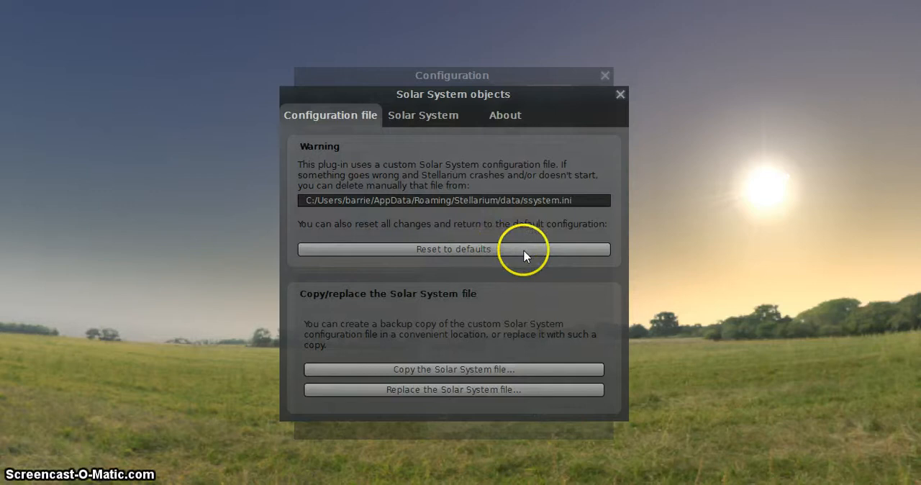
{"action": "mouse_move", "coordinate": [567, 261]}
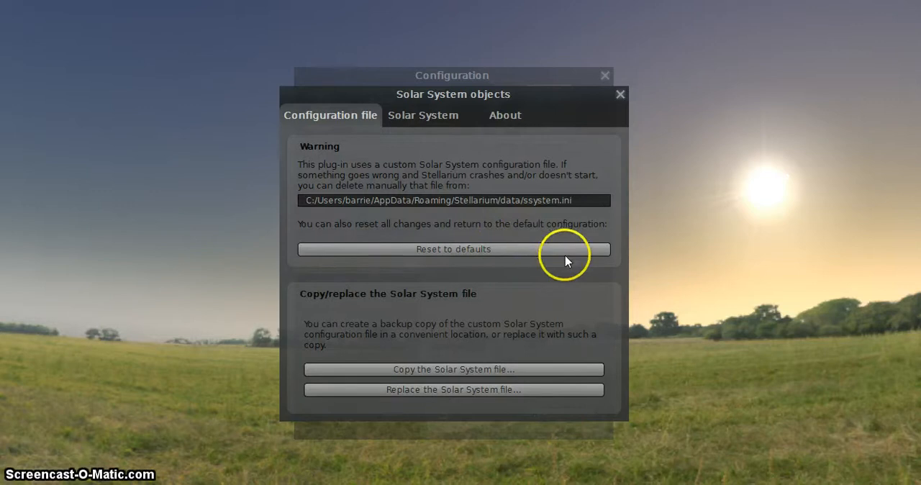
{"action": "mouse_move", "coordinate": [443, 115]}
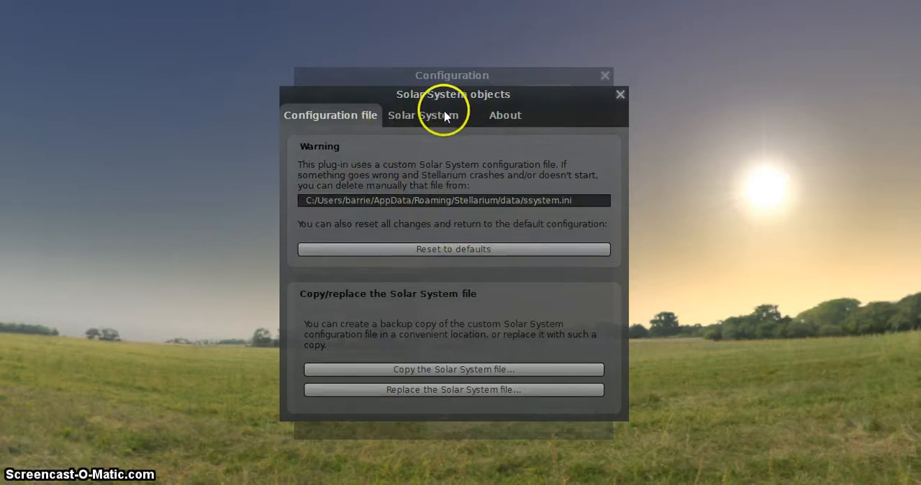
{"action": "left_click", "coordinate": [423, 115]}
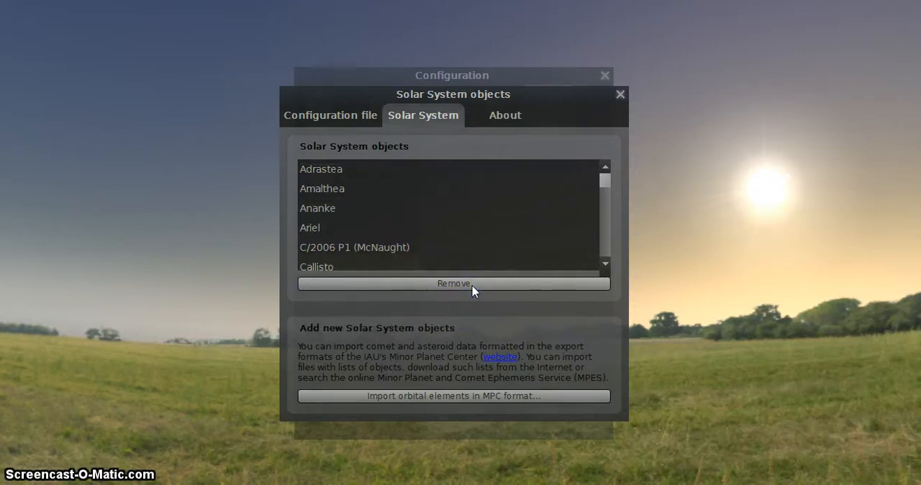
{"action": "left_click", "coordinate": [453, 395]}
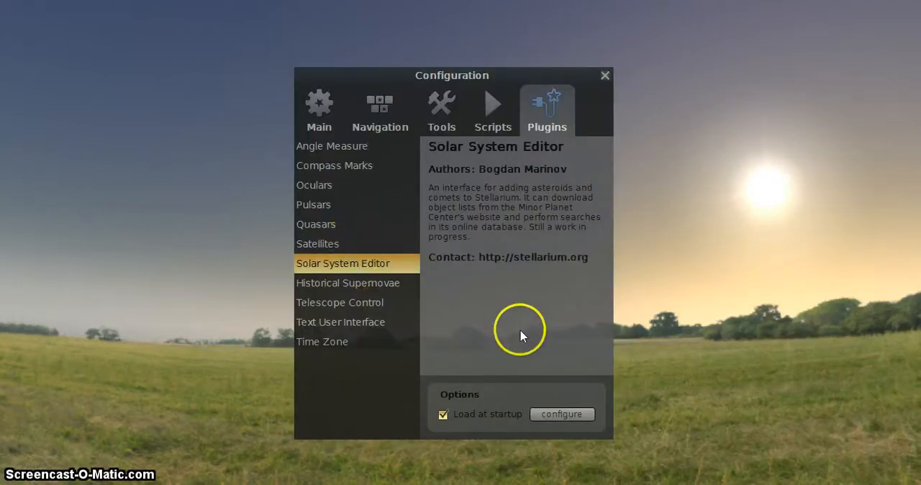
{"action": "left_click", "coordinate": [562, 415]}
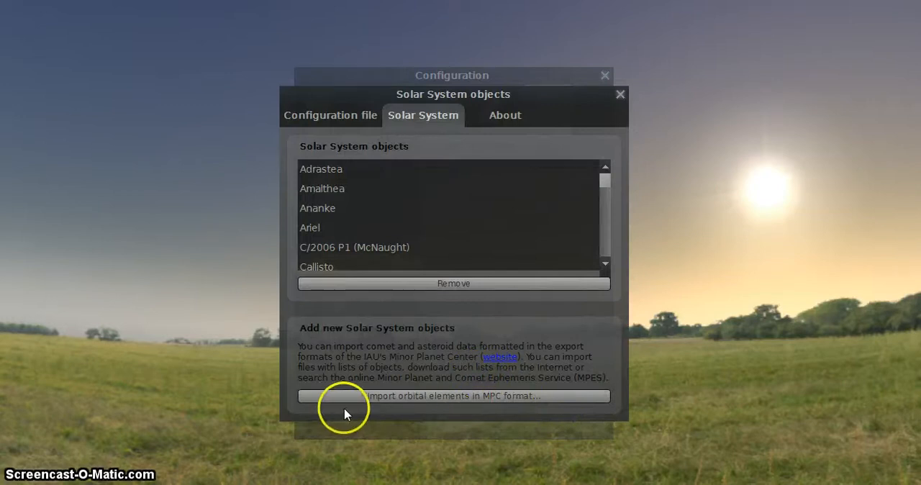
{"action": "mouse_move", "coordinate": [423, 403]}
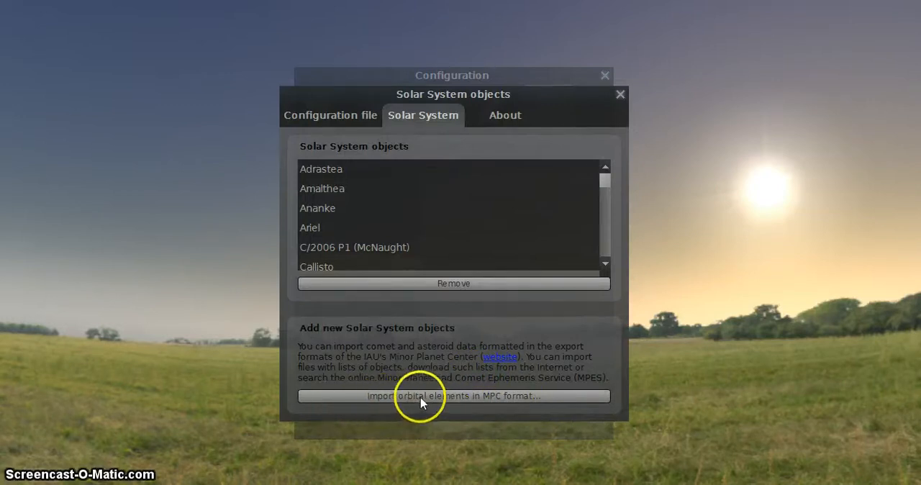
{"action": "mouse_move", "coordinate": [446, 403]}
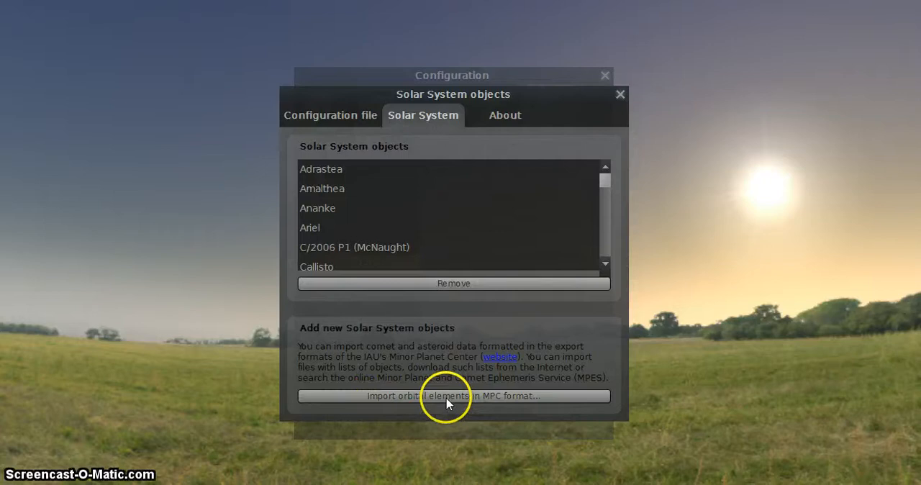
- Import comets from 'MPC's list of observable comets' and fetch their orbital elements
{"action": "left_click", "coordinate": [454, 396]}
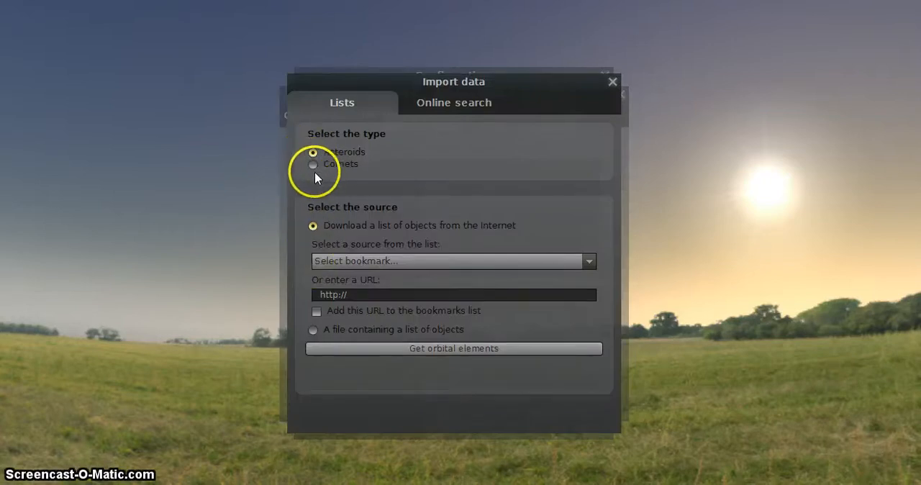
{"action": "left_click", "coordinate": [314, 164]}
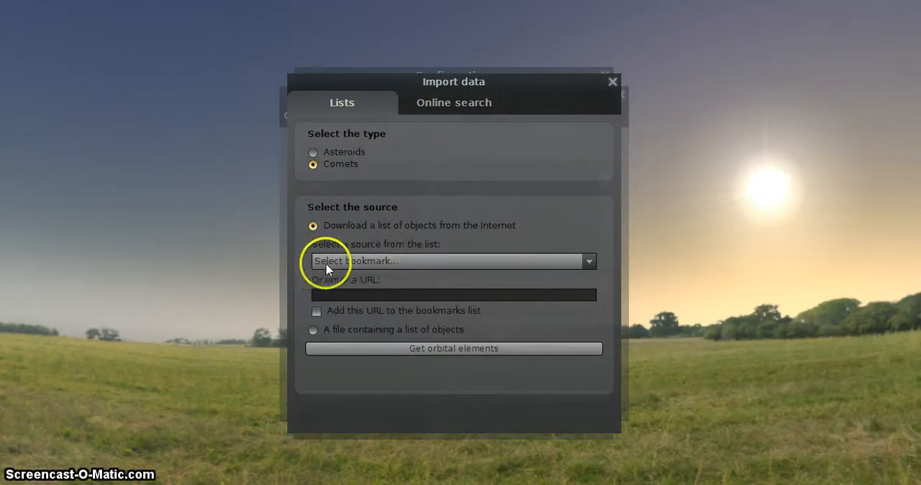
{"action": "mouse_move", "coordinate": [622, 252]}
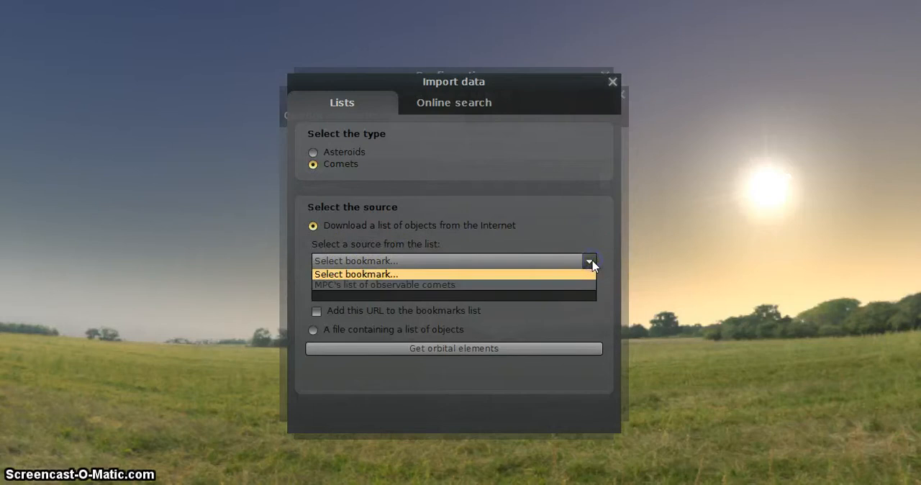
{"action": "mouse_move", "coordinate": [444, 284]}
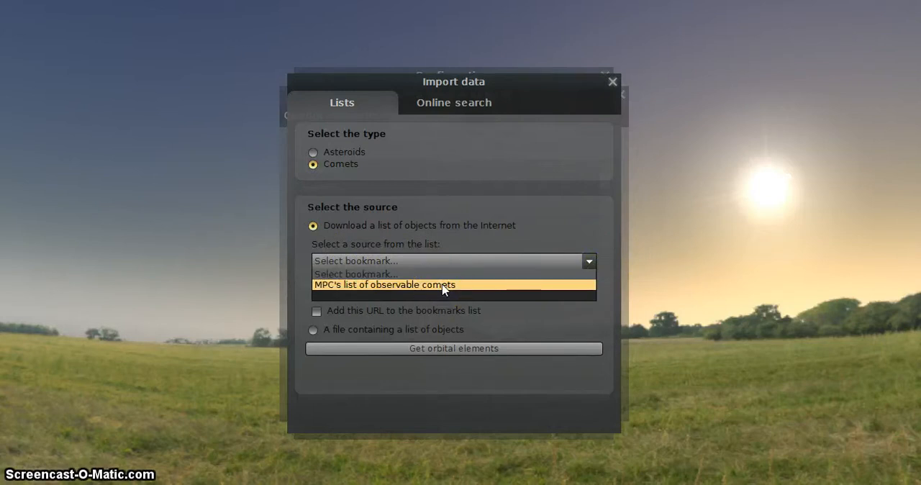
{"action": "left_click", "coordinate": [385, 285]}
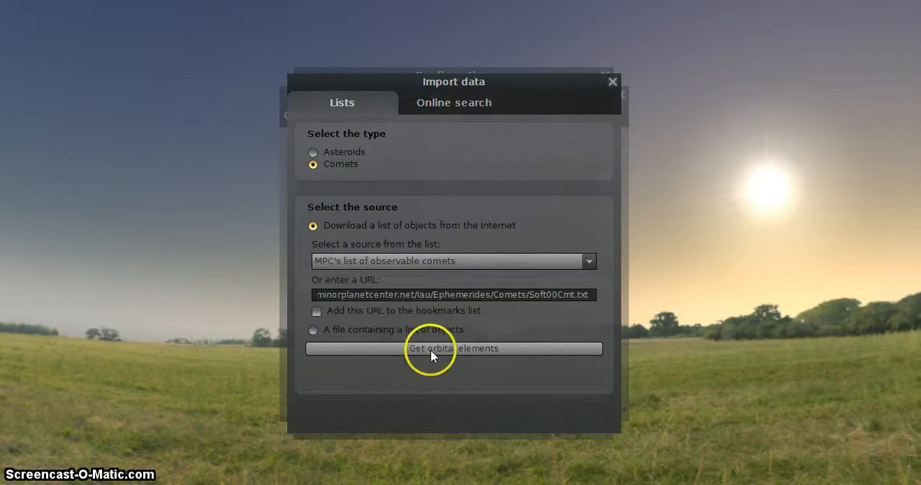
{"action": "mouse_move", "coordinate": [468, 343]}
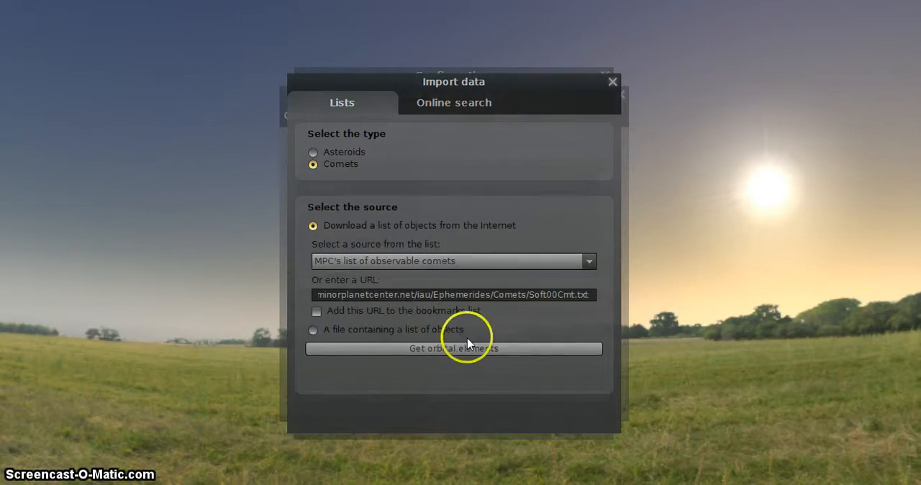
{"action": "left_click", "coordinate": [453, 349]}
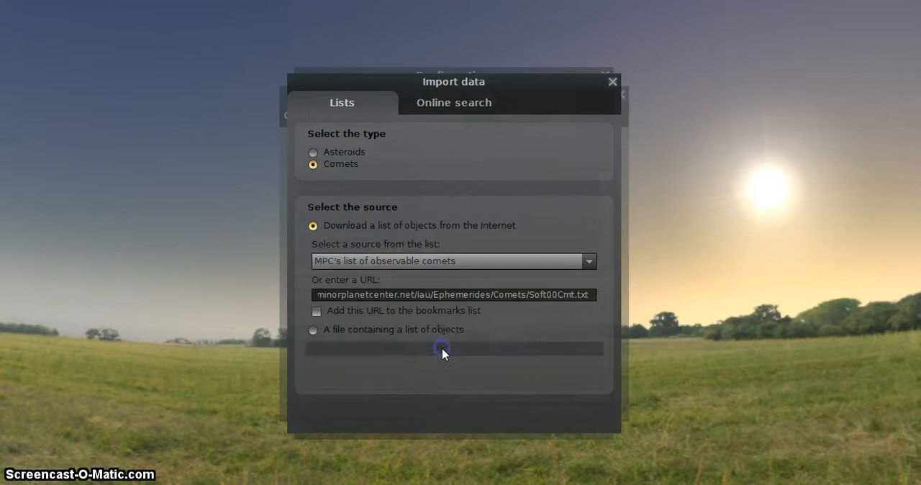
- Filter the found objects list with 'c/2012 s1'
{"action": "left_click", "coordinate": [443, 348]}
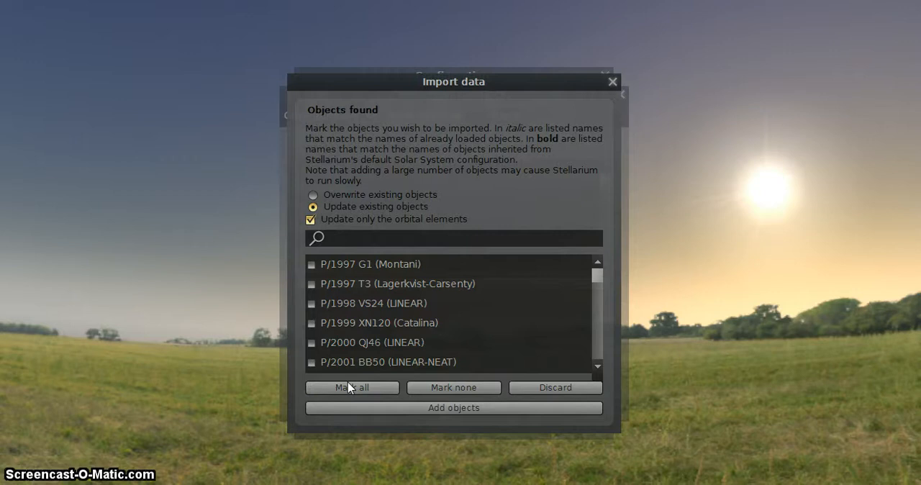
{"action": "left_click", "coordinate": [453, 239]}
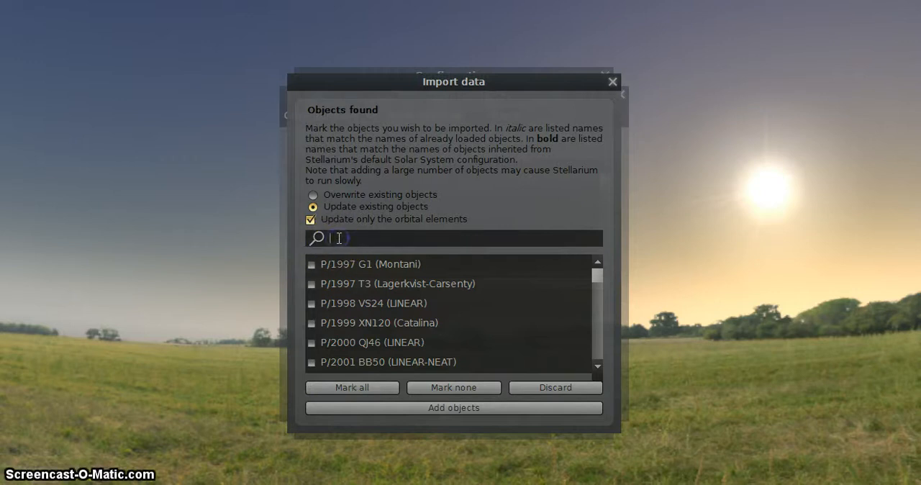
{"action": "type", "text": "c"}
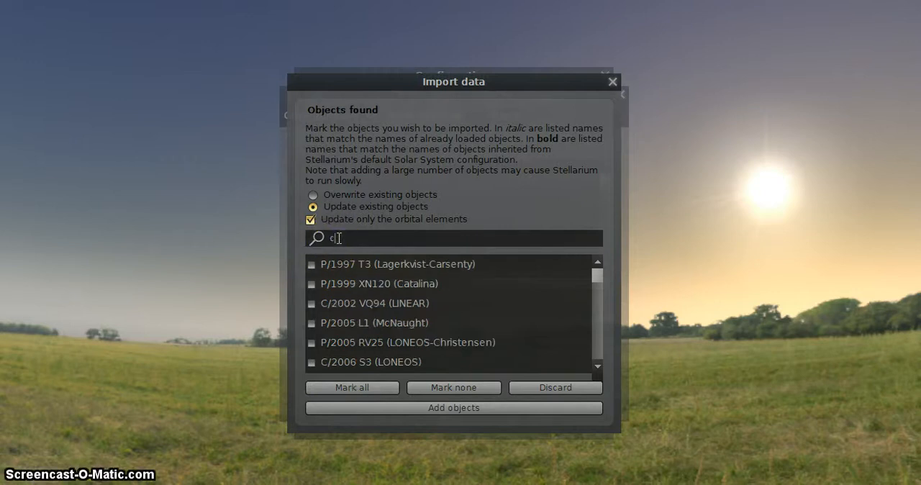
{"action": "type", "text": "/"}
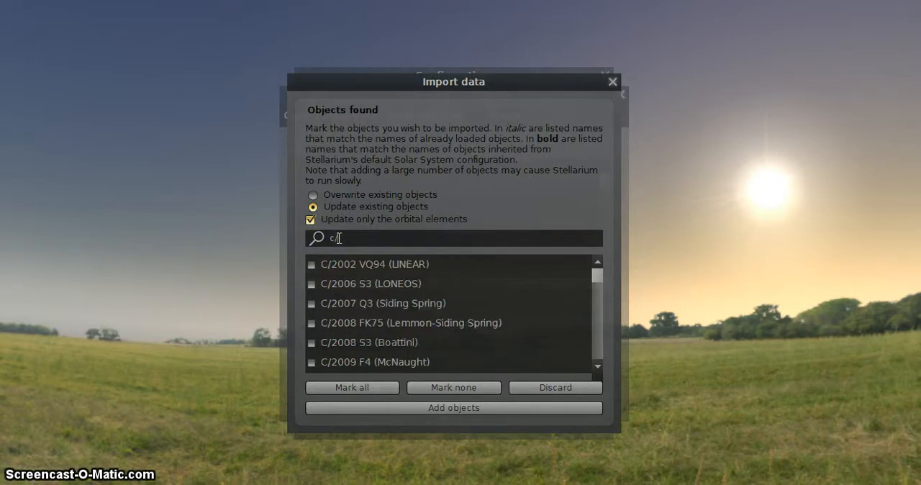
{"action": "type", "text": "2012 s1"}
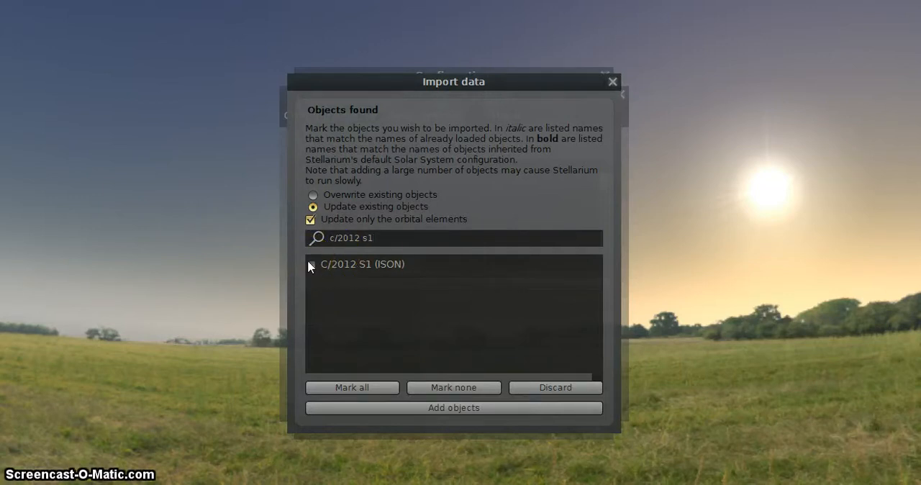
- Mark C/2012 S1 (ISON) and add it to the solar system objects
{"action": "left_click", "coordinate": [453, 238]}
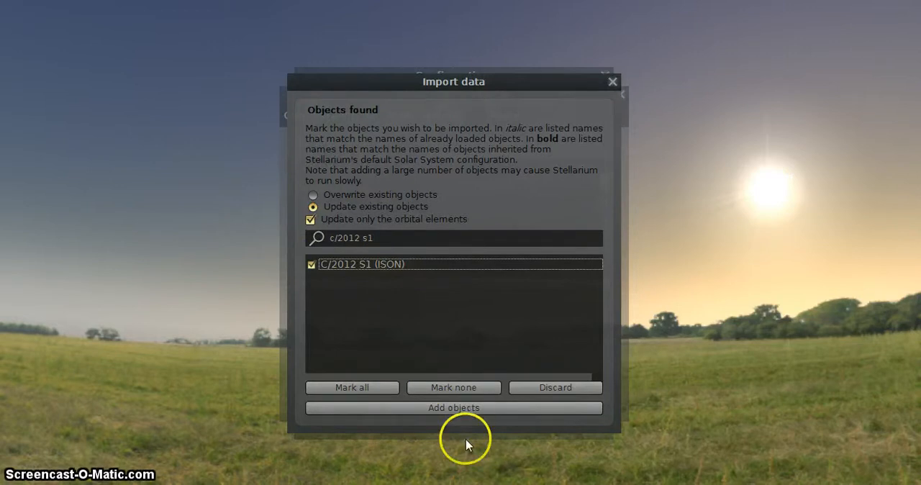
{"action": "left_click", "coordinate": [454, 408]}
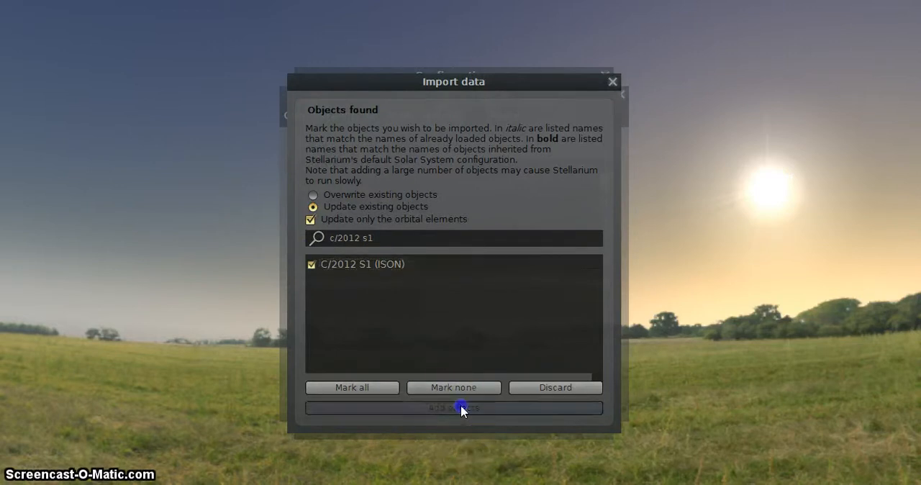
{"action": "left_click", "coordinate": [453, 408]}
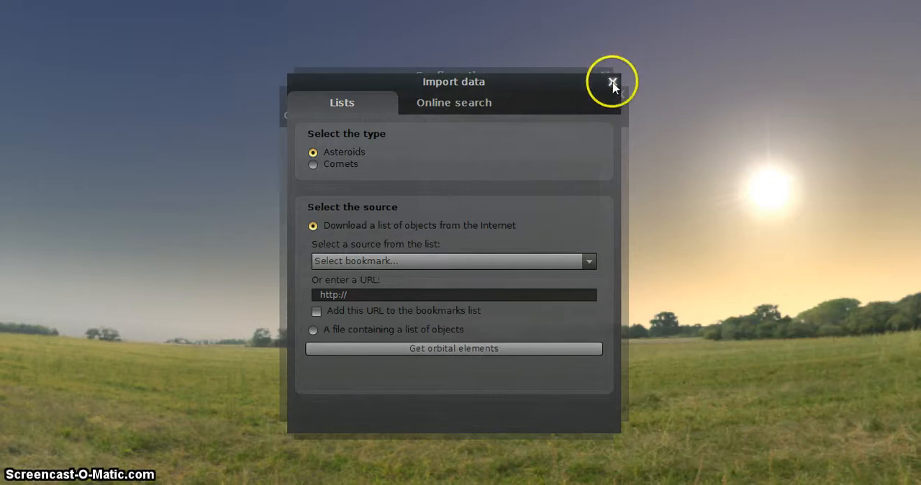
- Close the Import data and Solar System objects windows, leaving the sky view
{"action": "left_click", "coordinate": [613, 82]}
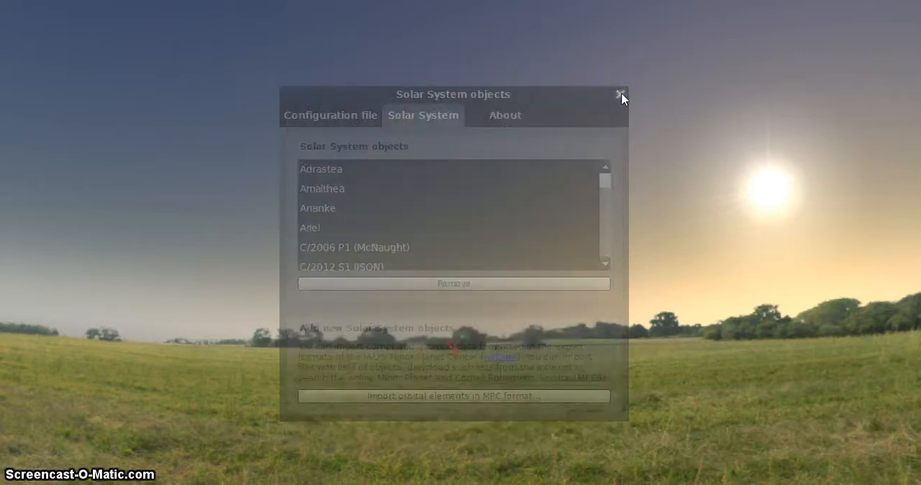
{"action": "left_click", "coordinate": [619, 94]}
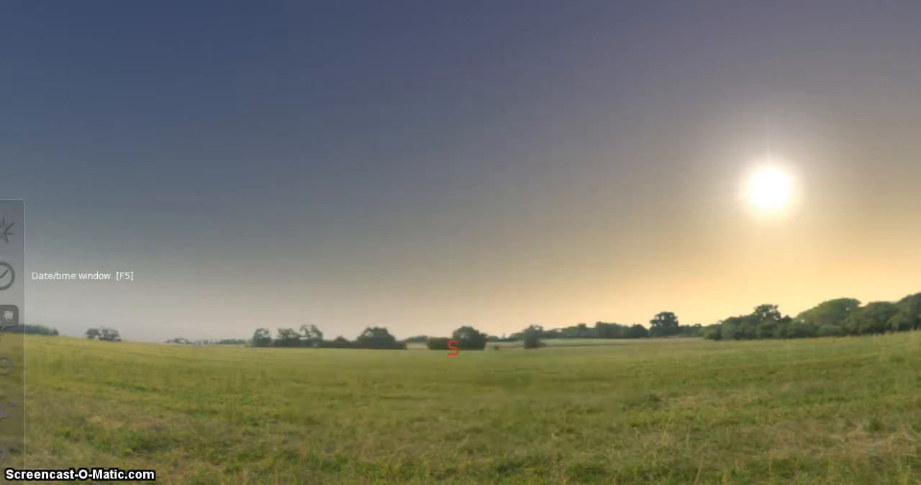
{"action": "mouse_move", "coordinate": [9, 367]}
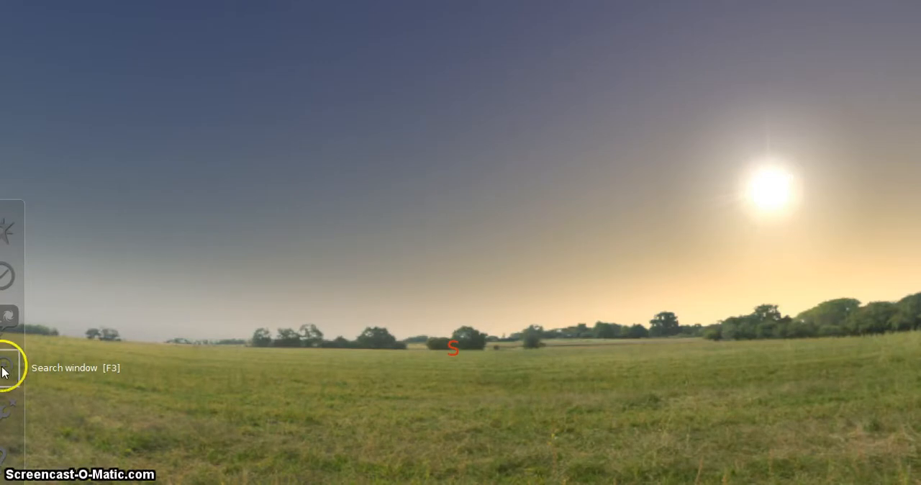
- Search for 'c/2012 s1' and centre the sky view on comet C/2012 S1 (ISON)
{"action": "left_click", "coordinate": [8, 367]}
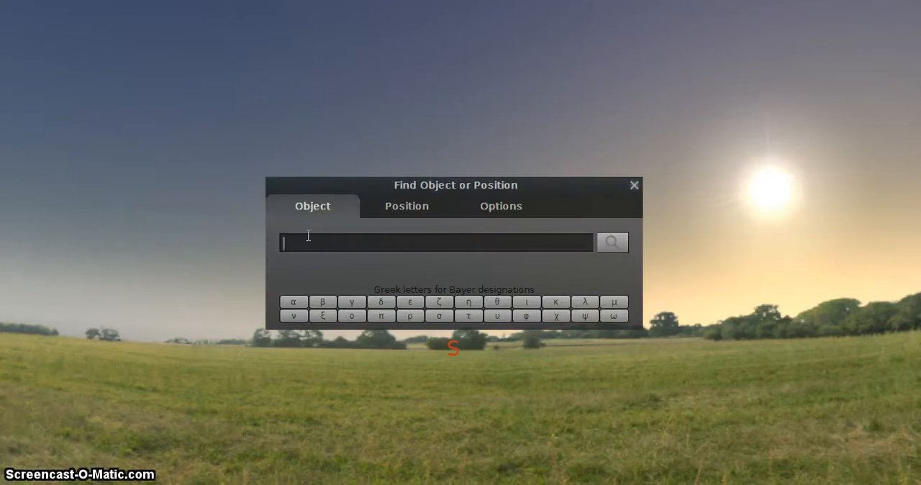
{"action": "type", "text": "c"}
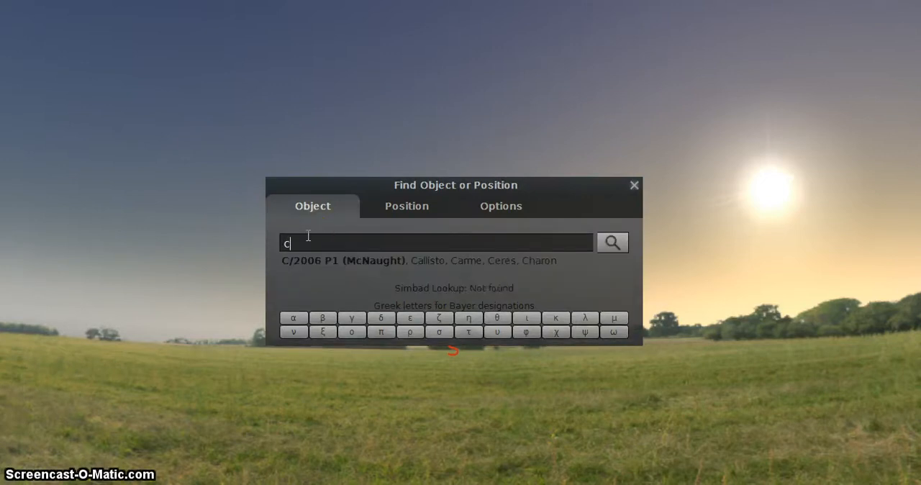
{"action": "type", "text": "/201"}
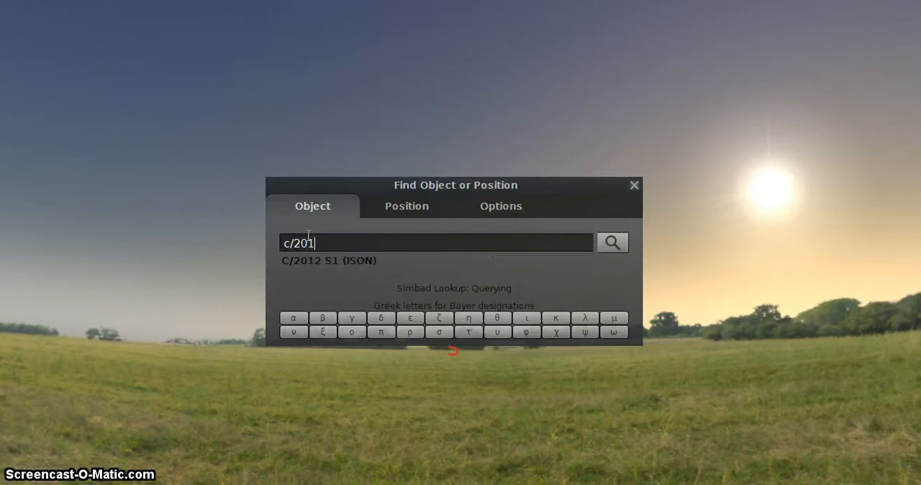
{"action": "type", "text": "2"}
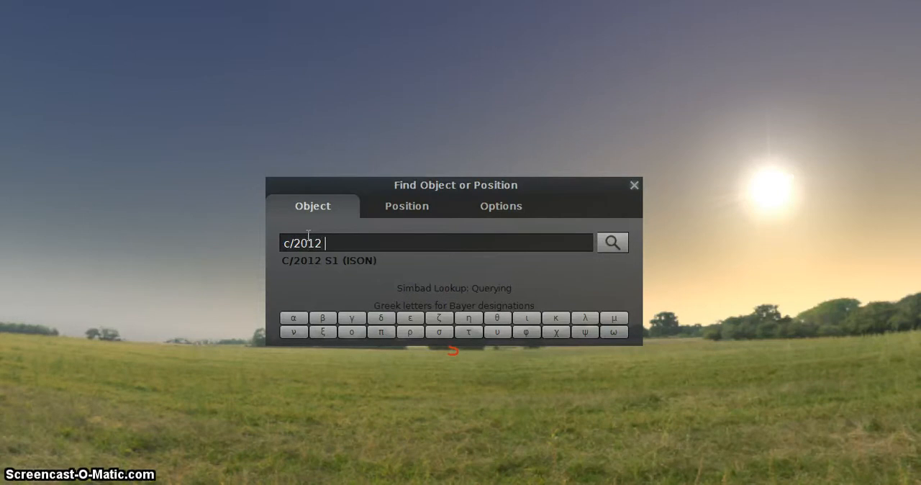
{"action": "type", "text": "s1"}
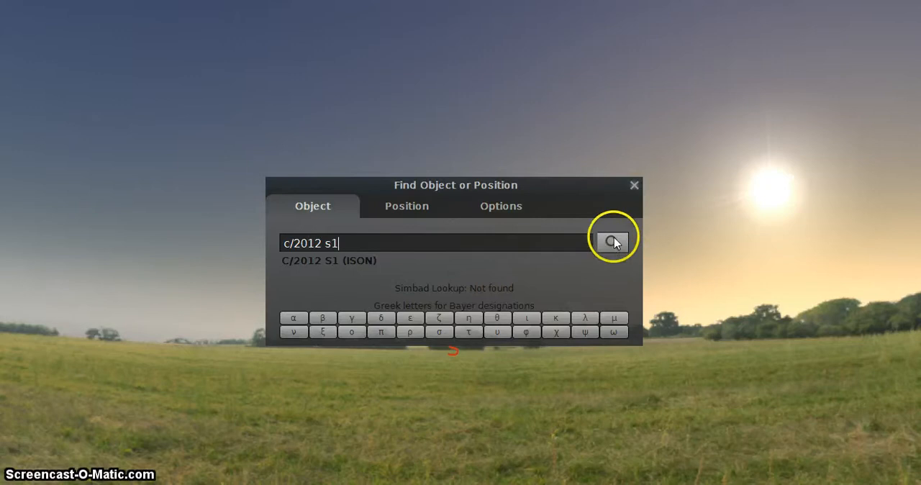
{"action": "left_click", "coordinate": [610, 239]}
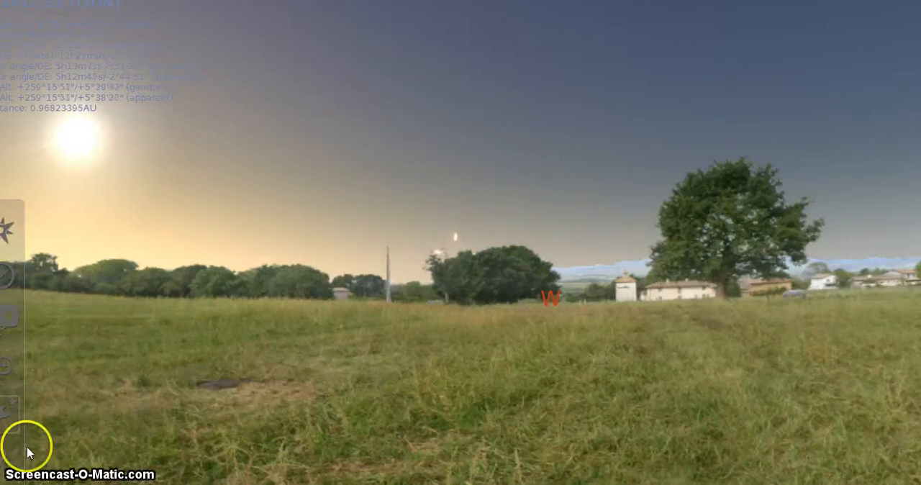
{"action": "mouse_move", "coordinate": [7, 410]}
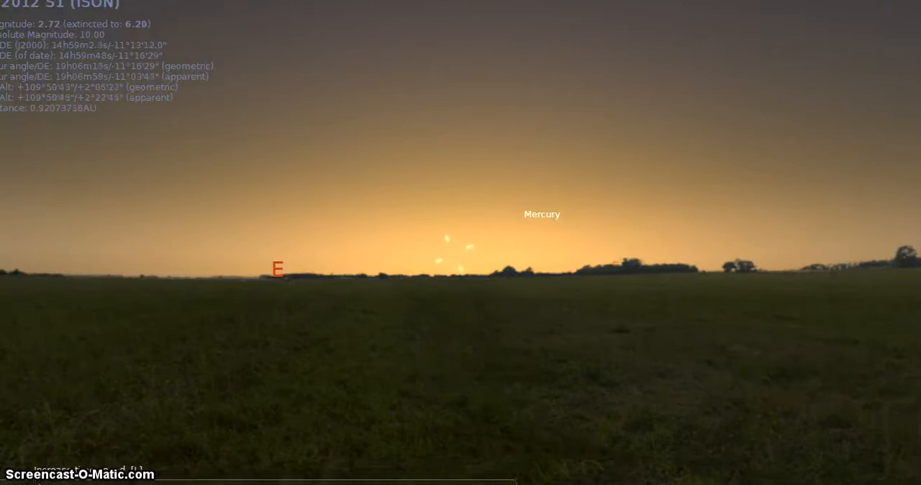
- Advance the date/time with the comet tracked until it sits among the stars near Pollux
{"action": "left_click", "coordinate": [452, 252]}
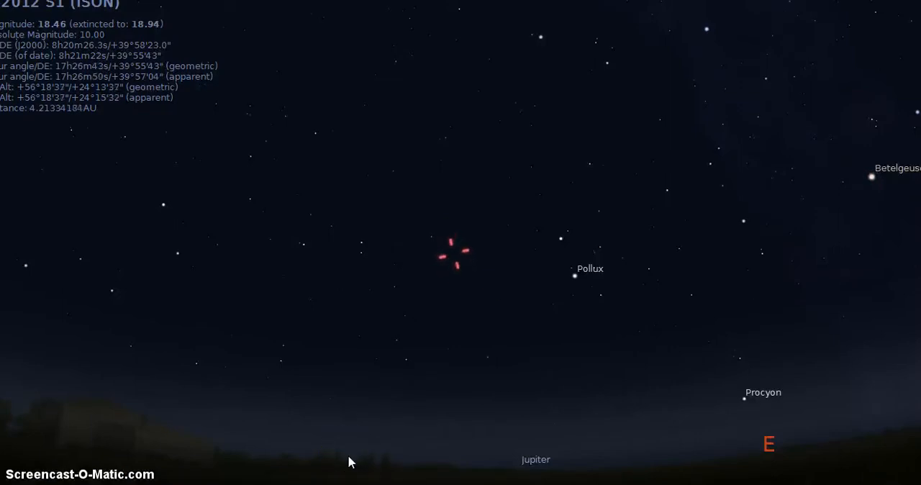
{"action": "left_click", "coordinate": [409, 385]}
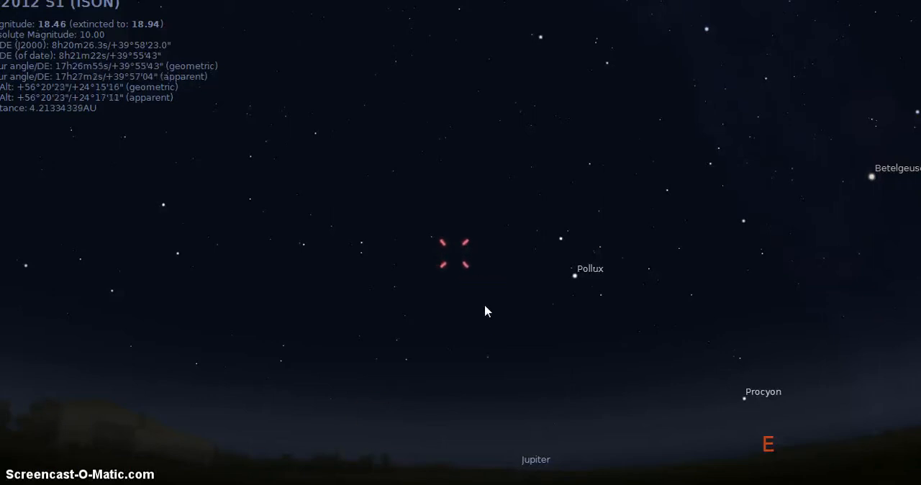
{"action": "mouse_move", "coordinate": [342, 325]}
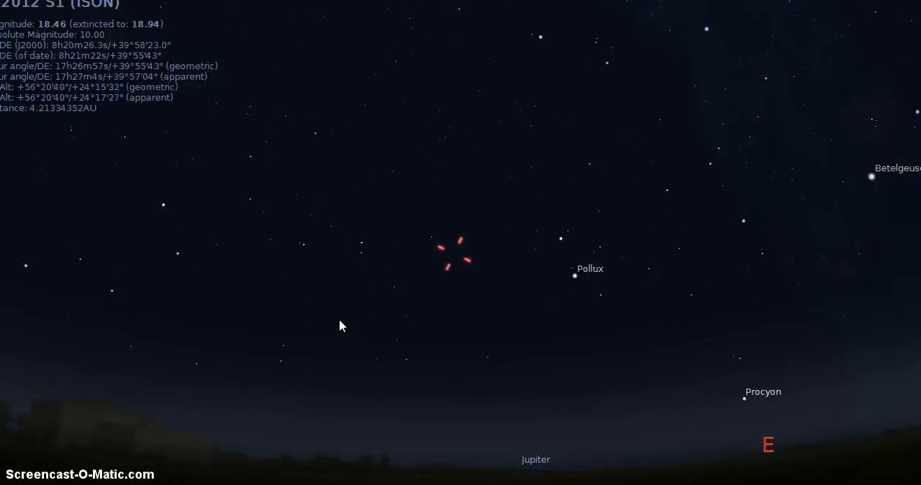